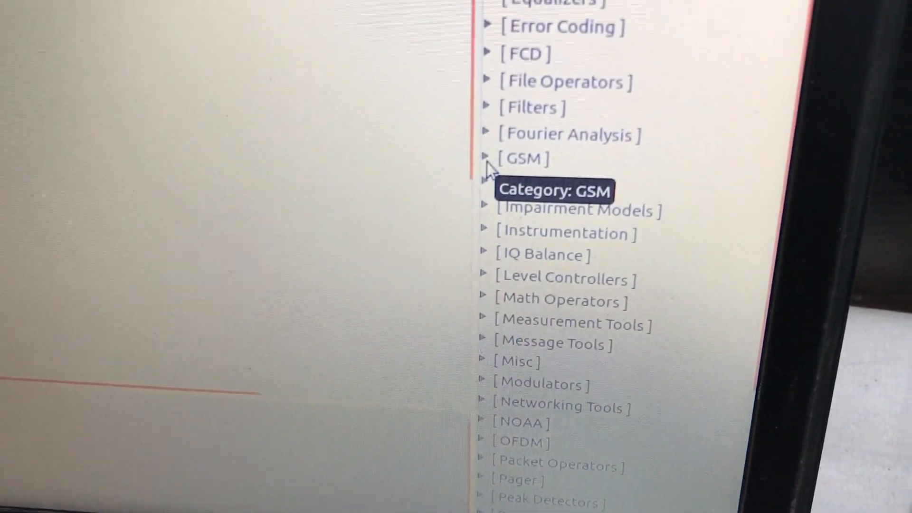
Close the GNU Radio Companion flowgraph editor to reveal the SigintOS desktop
{"action": "left_click", "coordinate": [485, 155]}
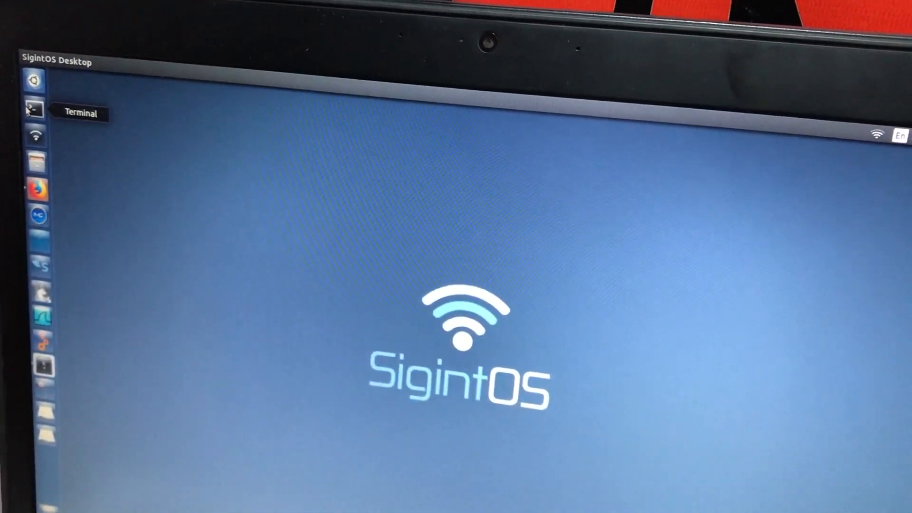
Start a Terminal shell and change its working directory to /usr/local/bin
{"action": "left_click", "coordinate": [38, 109]}
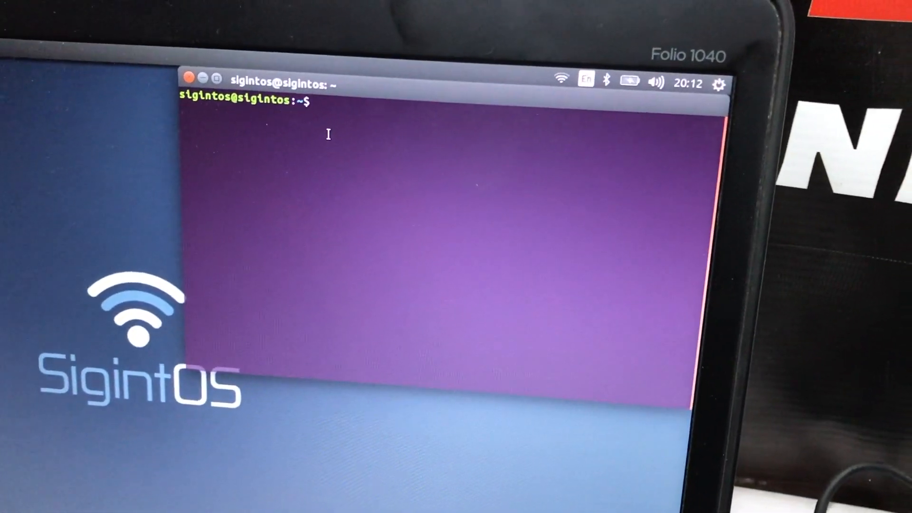
{"action": "type", "text": "cd"}
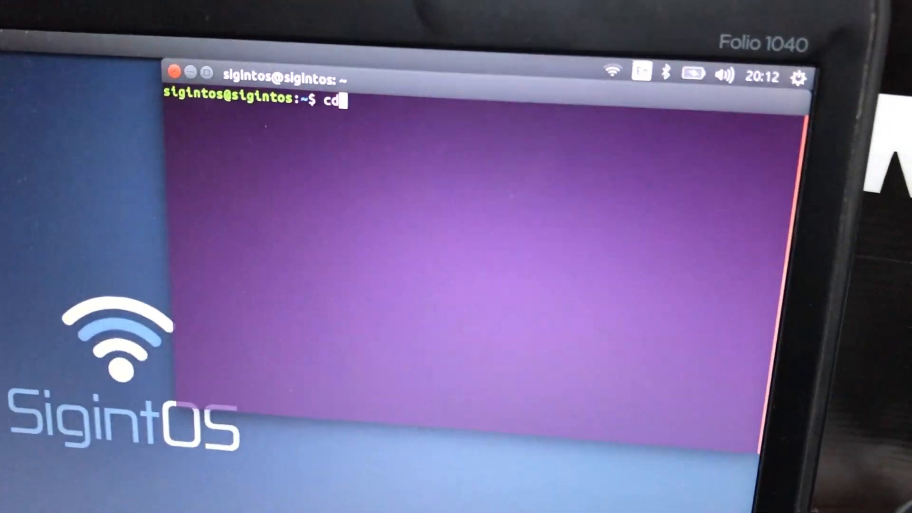
{"action": "type", "text": "/"}
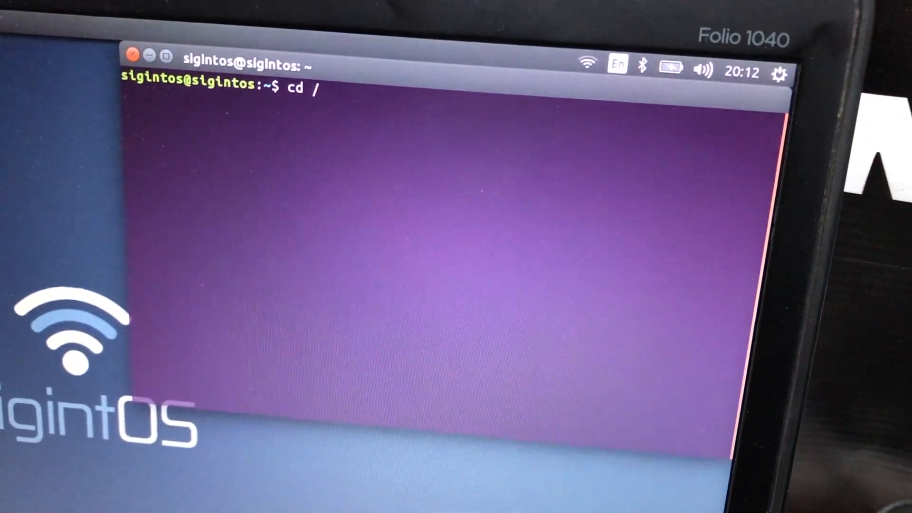
{"action": "type", "text": "usr/lo"}
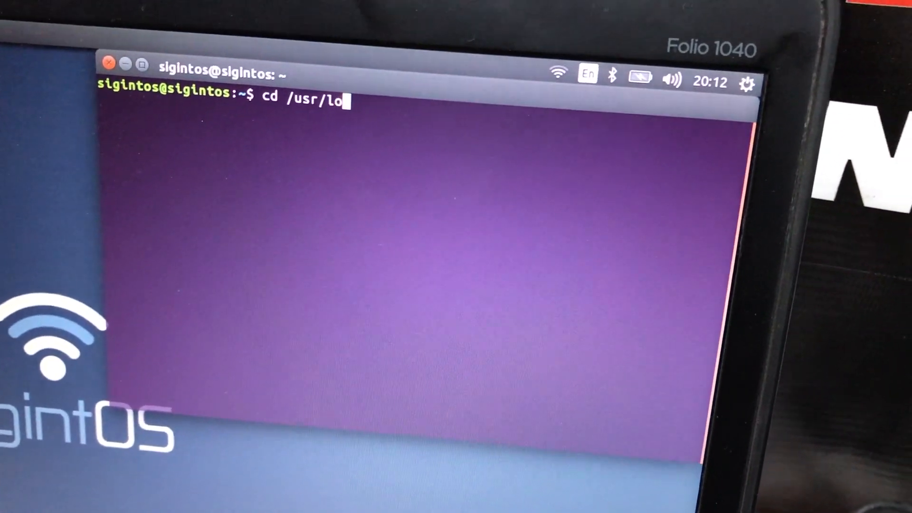
{"action": "type", "text": "cal/bin"}
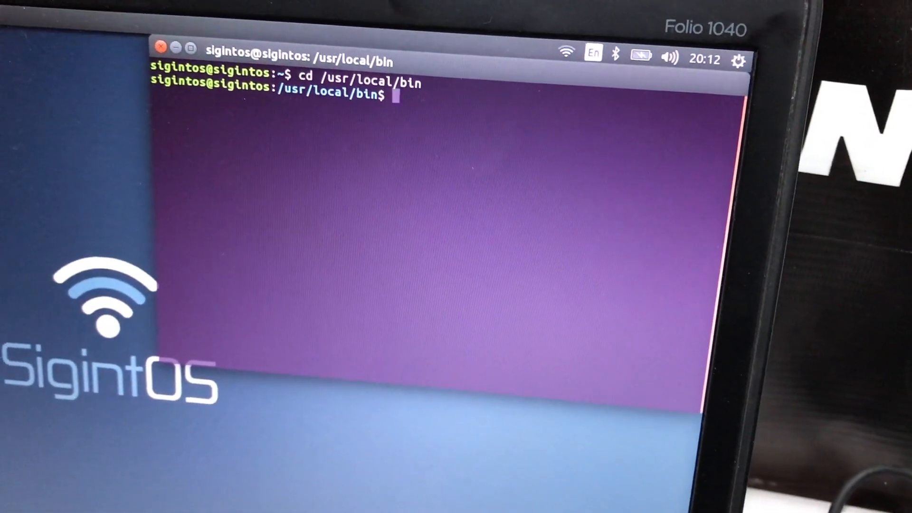
List /usr/local/bin with ls, revealing grgsm, kal, rtl_sdr, yate and sdrangel
{"action": "type", "text": "ls"}
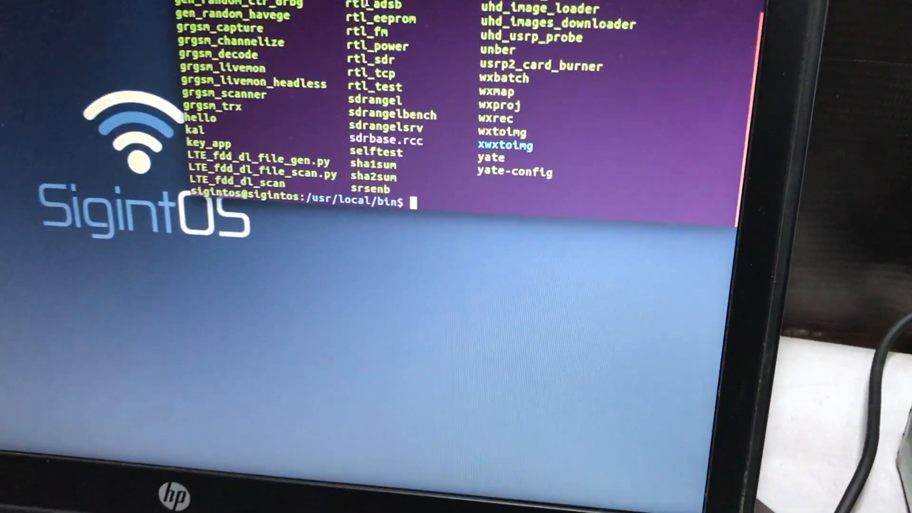
Launch sdrangel from the prompt, reaching its sampling-device chooser with FileSource selected
{"action": "type", "text": "sdr"}
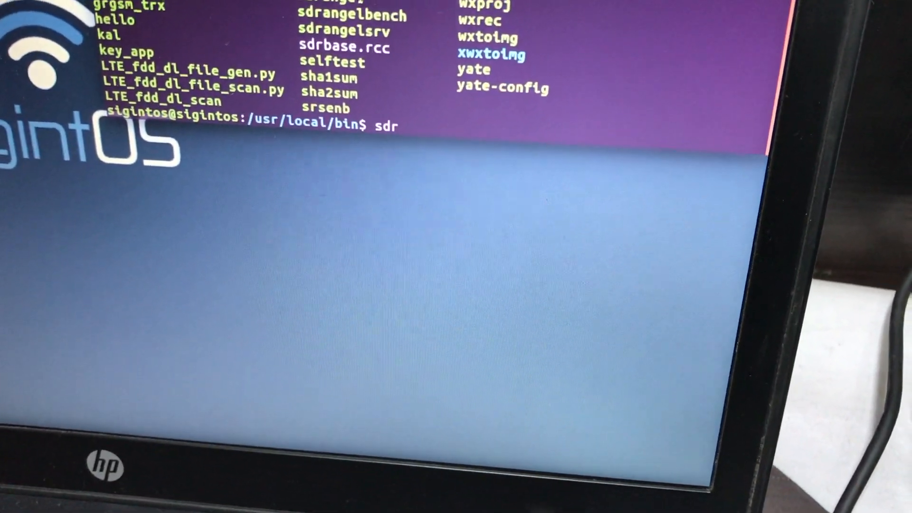
{"action": "type", "text": "range"}
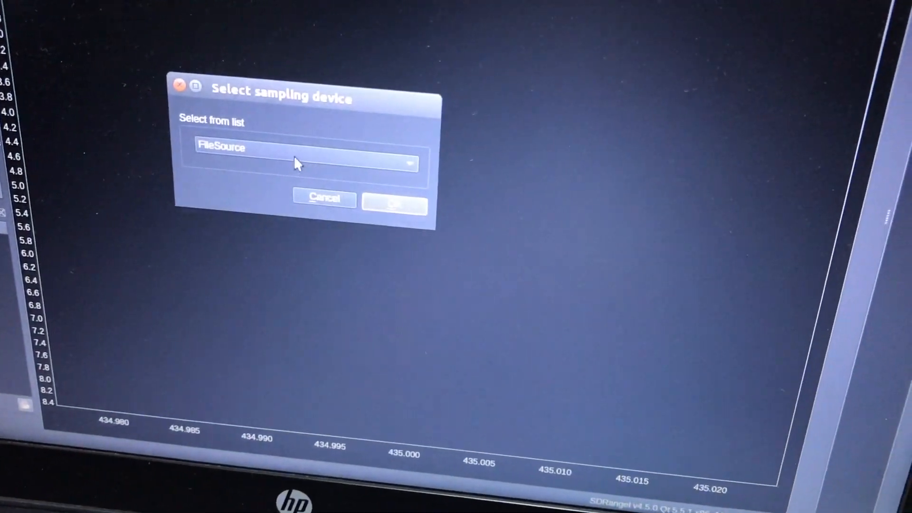
Accept FileSource as the sampling device so the spectrum spans 434.980 to 435.020
{"action": "left_click", "coordinate": [302, 162]}
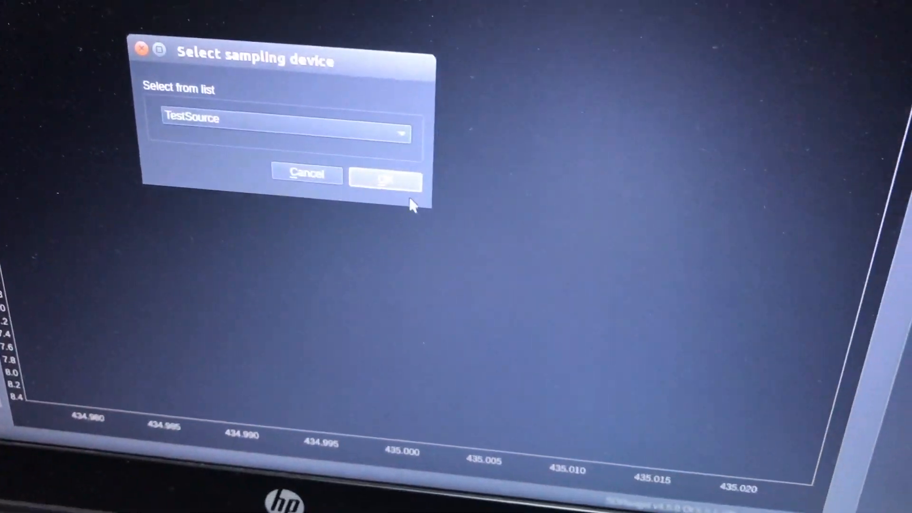
{"action": "left_click", "coordinate": [385, 176]}
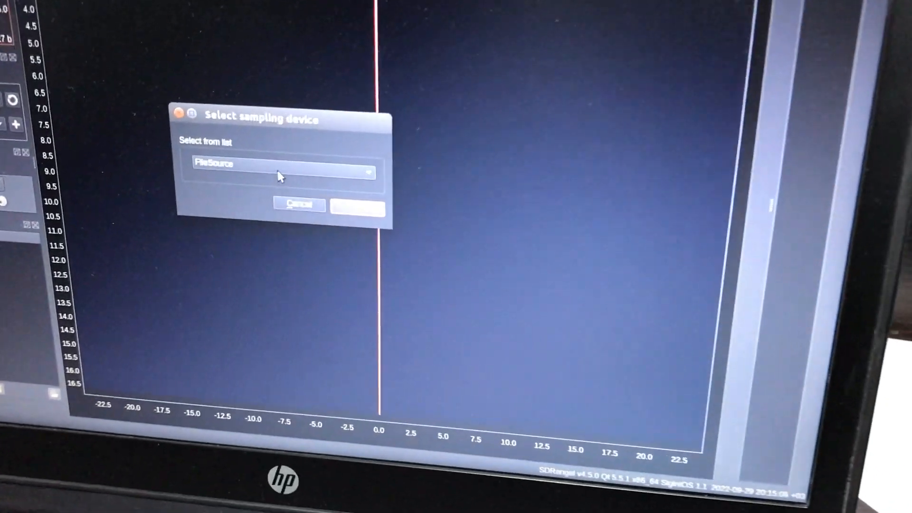
{"action": "left_click", "coordinate": [357, 208]}
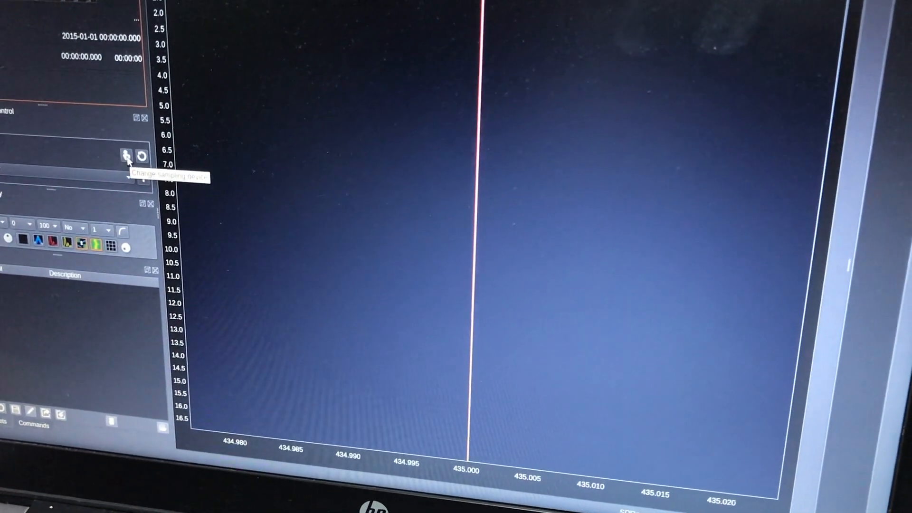
Change the sampling device to the RTL-SDR[0] 00000001 dongle for a live waterfall
{"action": "left_click", "coordinate": [124, 156]}
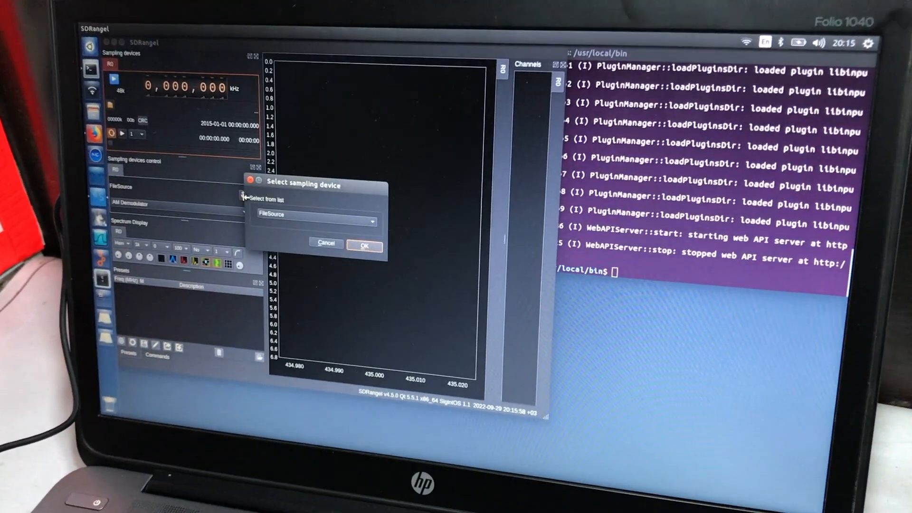
{"action": "left_click", "coordinate": [314, 221]}
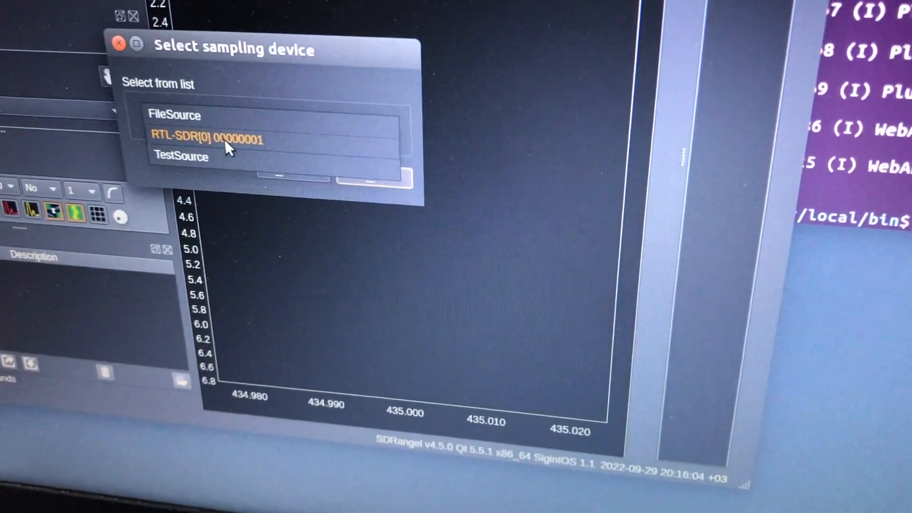
{"action": "left_click", "coordinate": [206, 139]}
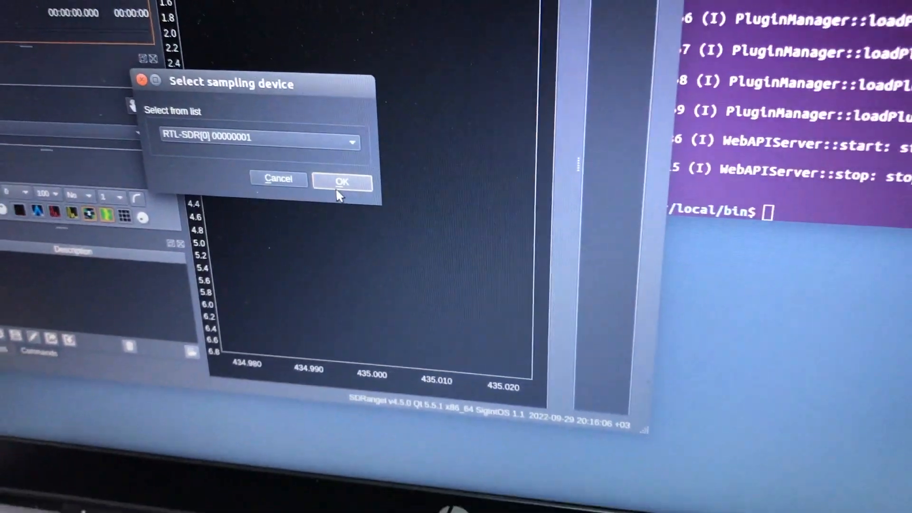
{"action": "left_click", "coordinate": [341, 179]}
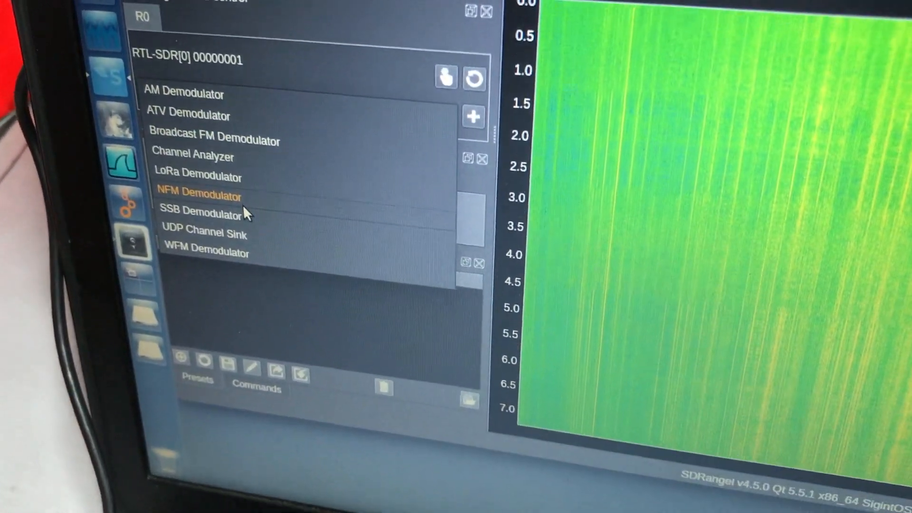
Choose NFM Demodulator as the channel to add on the RTL-SDR device
{"action": "left_click", "coordinate": [200, 214]}
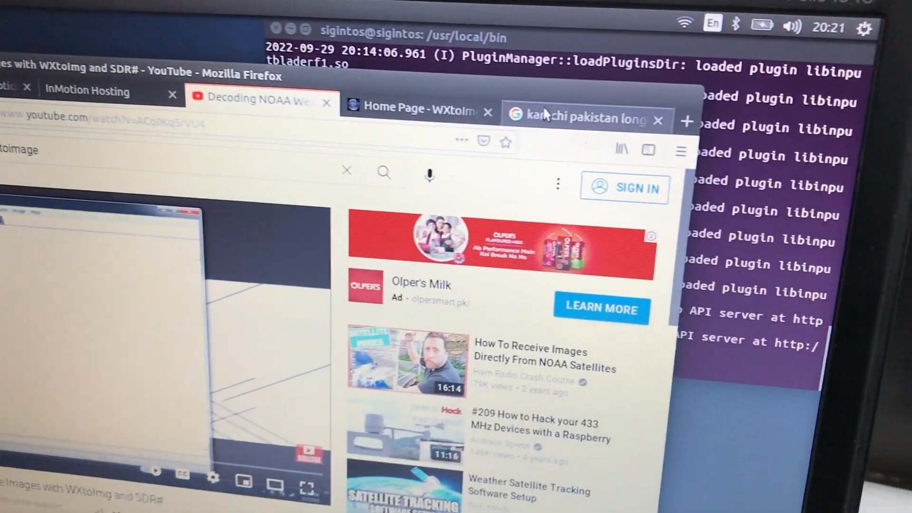
Search Google for sdrangel and follow the 'SDRangel – Open-source TX & RX' result
{"action": "left_click", "coordinate": [585, 119]}
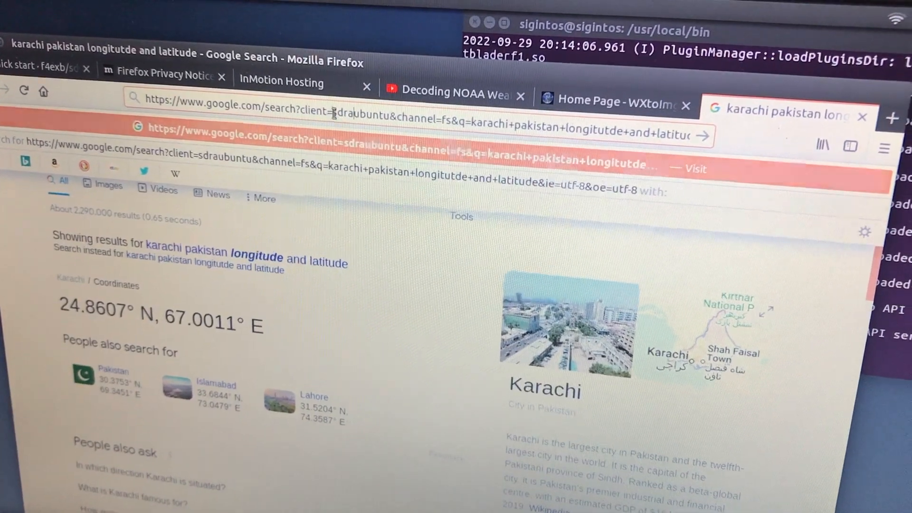
{"action": "type", "text": "adra"}
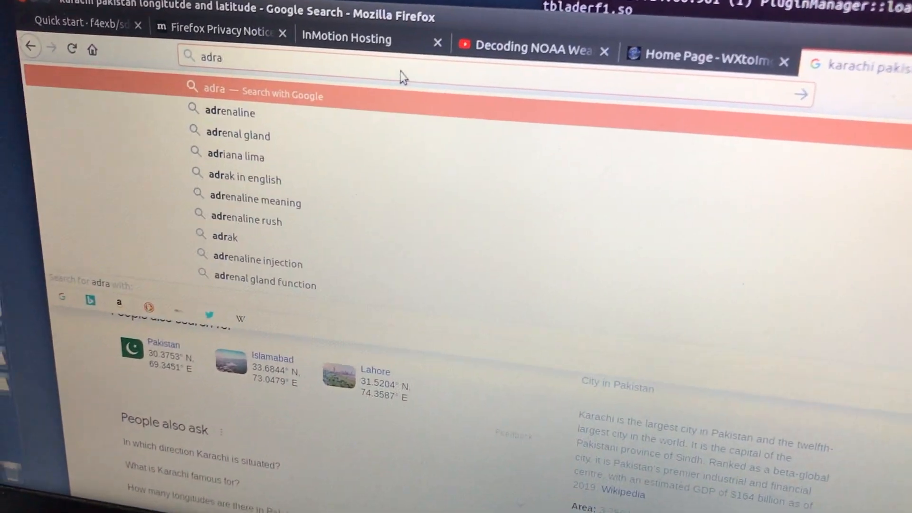
{"action": "type", "text": "sdr"}
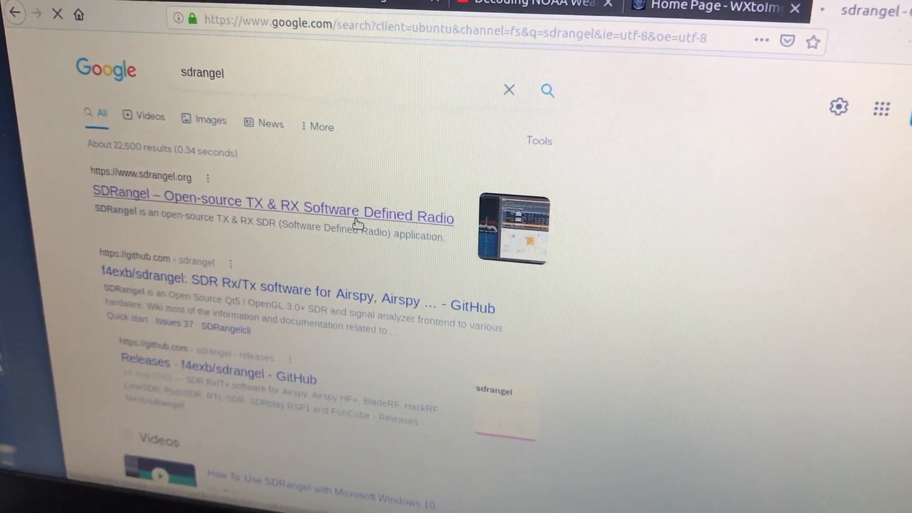
{"action": "left_click", "coordinate": [272, 200]}
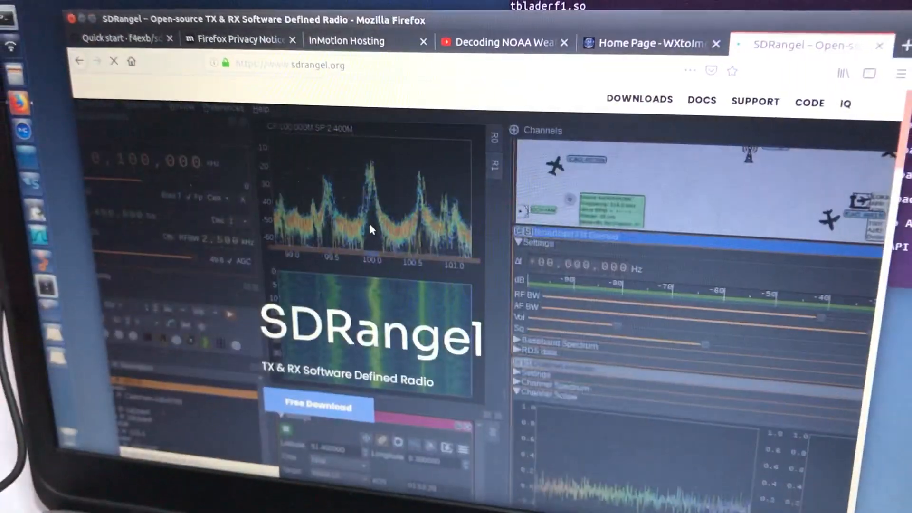